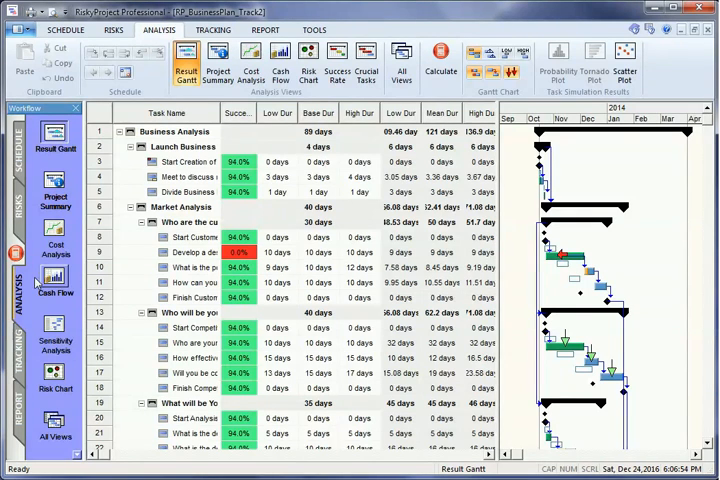
{"action": "mouse_move", "coordinate": [12, 284]}
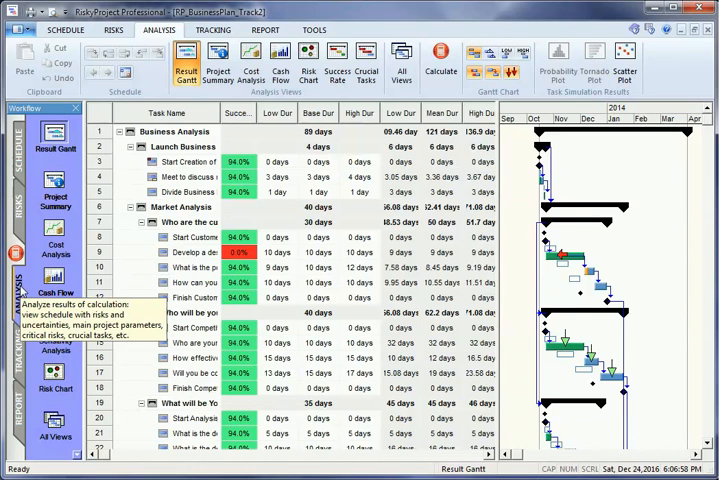
- Run the Monte Carlo simulation so the Result Gantt shows simulated task durations
{"action": "left_click", "coordinate": [440, 62]}
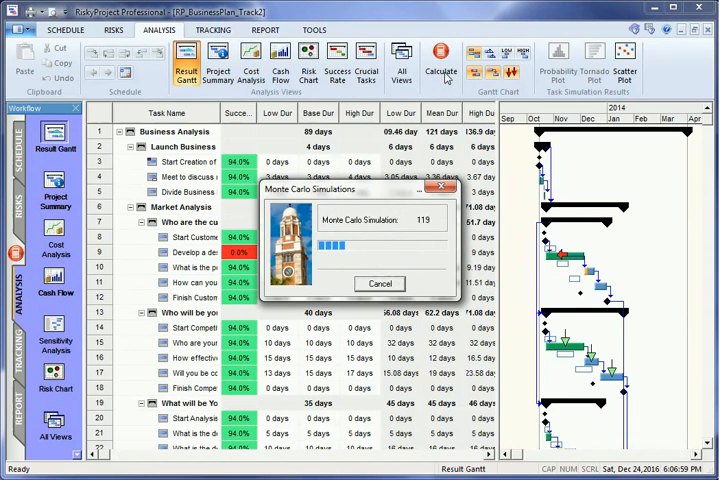
{"action": "left_click", "coordinate": [380, 284]}
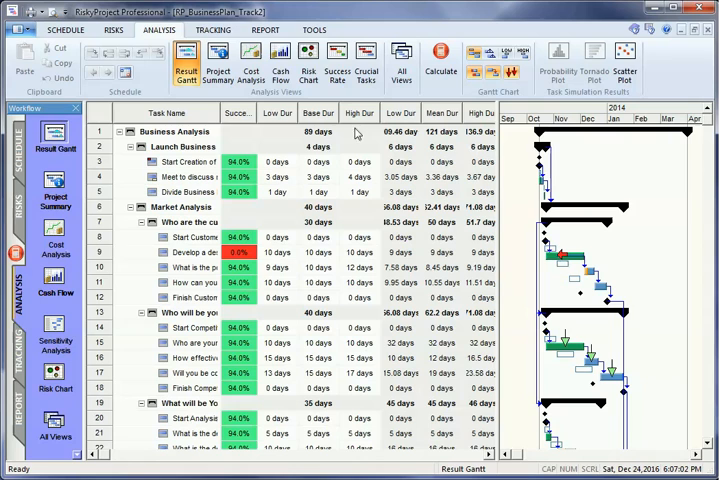
- Show the sensitivity analysis ranking risks by their effect on task duration
{"action": "left_click", "coordinate": [56, 336]}
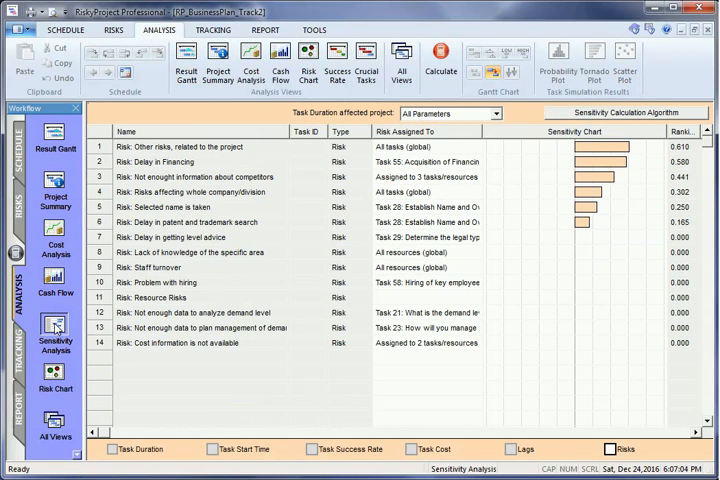
{"action": "mouse_move", "coordinate": [56, 324]}
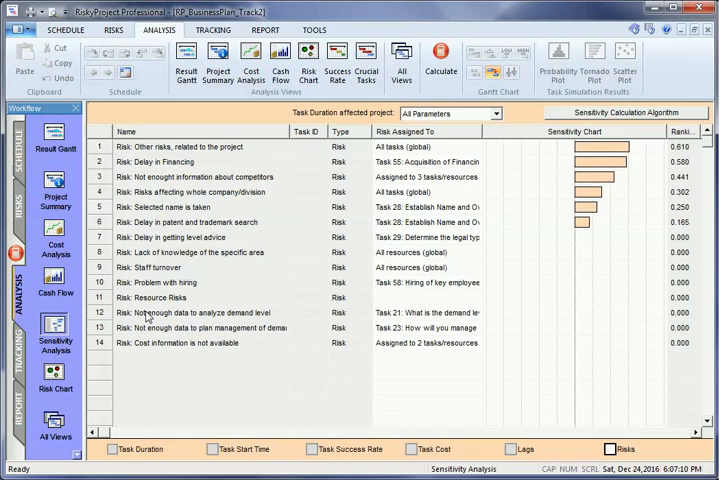
{"action": "mouse_move", "coordinate": [532, 360]}
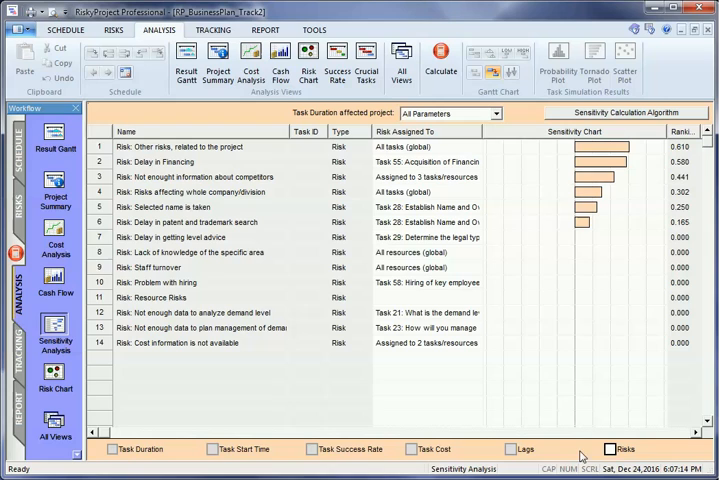
{"action": "mouse_move", "coordinate": [456, 220]}
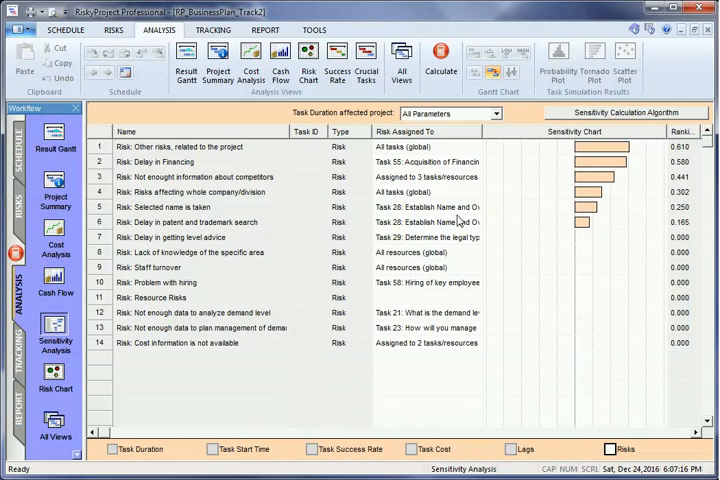
- Keep All Parameters as the analysed parameter and display the Risk Chart of tasks
{"action": "left_click", "coordinate": [496, 112]}
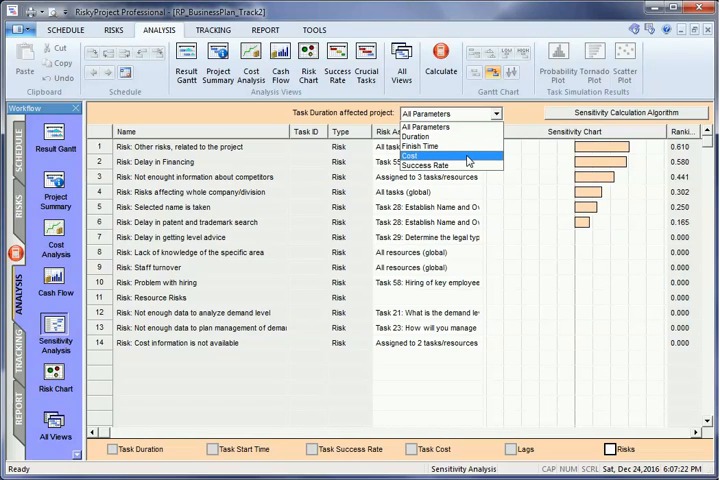
{"action": "mouse_move", "coordinate": [428, 164]}
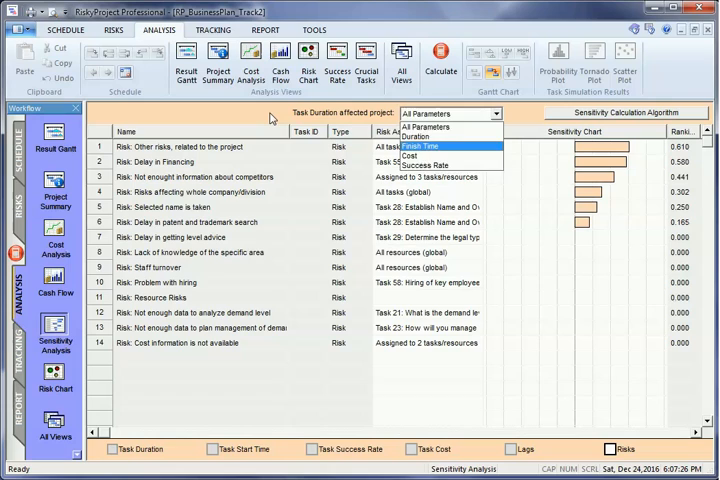
{"action": "left_click", "coordinate": [444, 112]}
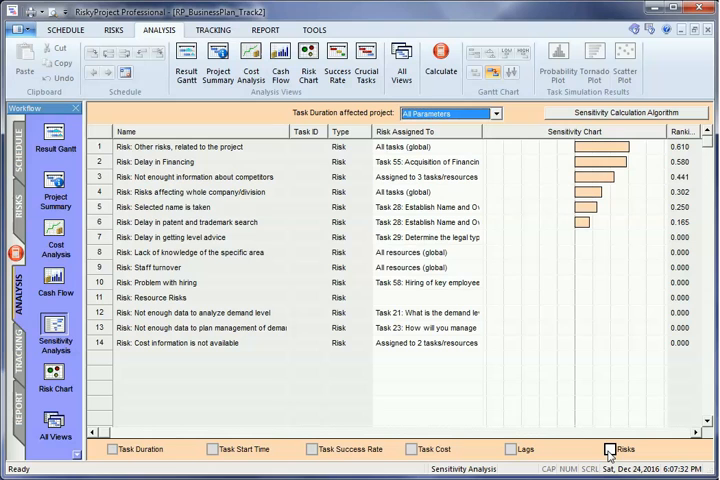
{"action": "left_click", "coordinate": [492, 112]}
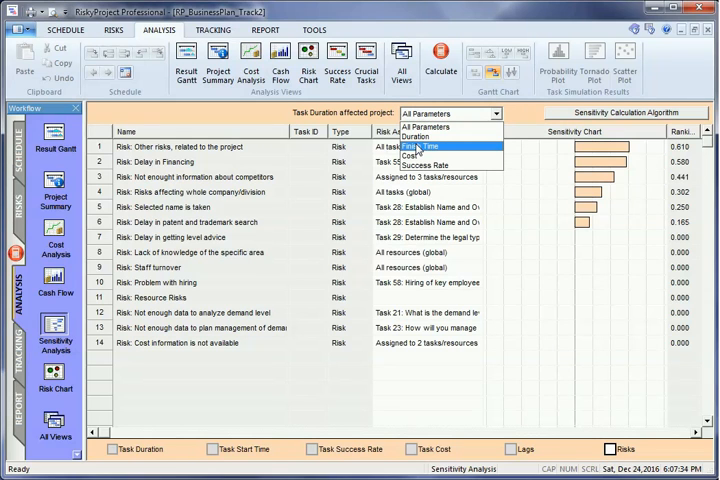
{"action": "left_click", "coordinate": [56, 384]}
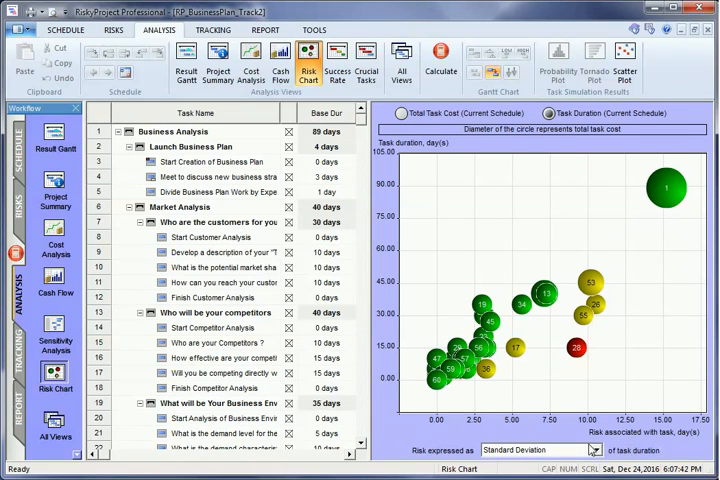
- Express risk on the chart as Range instead of Standard Deviation
{"action": "left_click", "coordinate": [596, 450]}
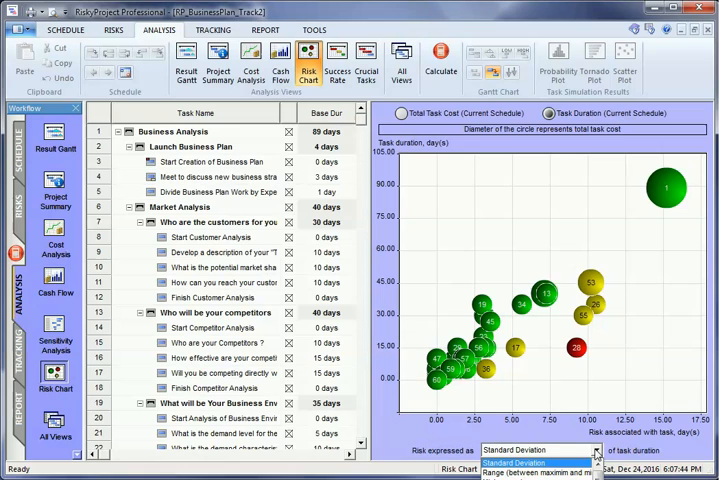
{"action": "left_click", "coordinate": [540, 450]}
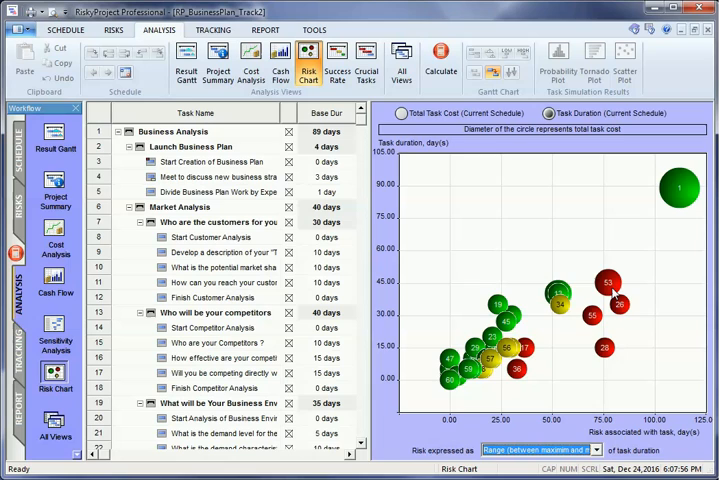
{"action": "mouse_move", "coordinate": [612, 328]}
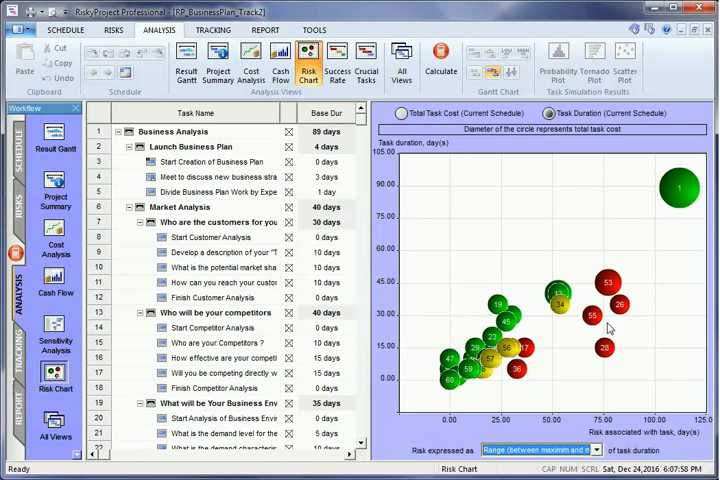
{"action": "mouse_move", "coordinate": [604, 348]}
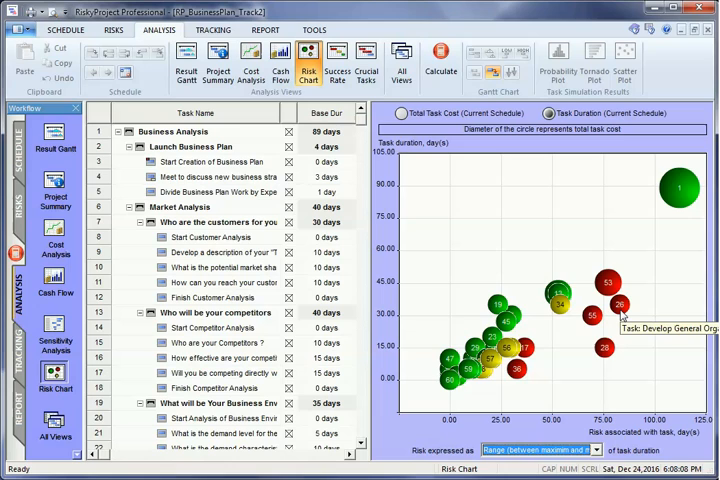
{"action": "mouse_move", "coordinate": [534, 352]}
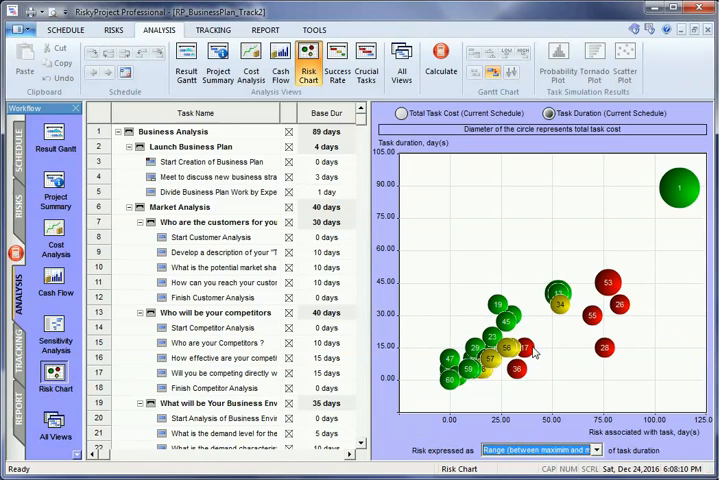
{"action": "mouse_move", "coordinate": [516, 350]}
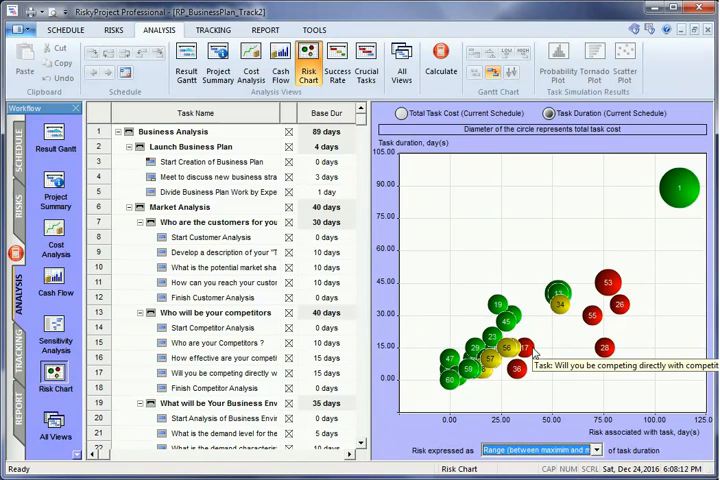
{"action": "mouse_move", "coordinate": [460, 372]}
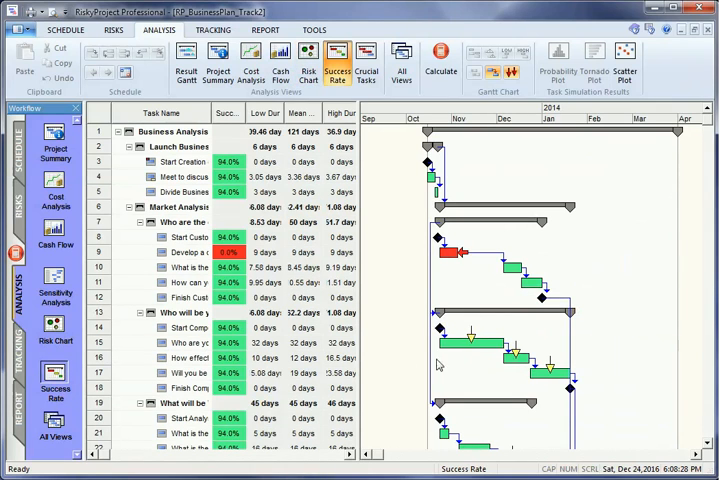
- Scroll down the task list in the success rate Gantt view
{"action": "scroll", "scroll_direction": "down", "scroll_amount": 3}
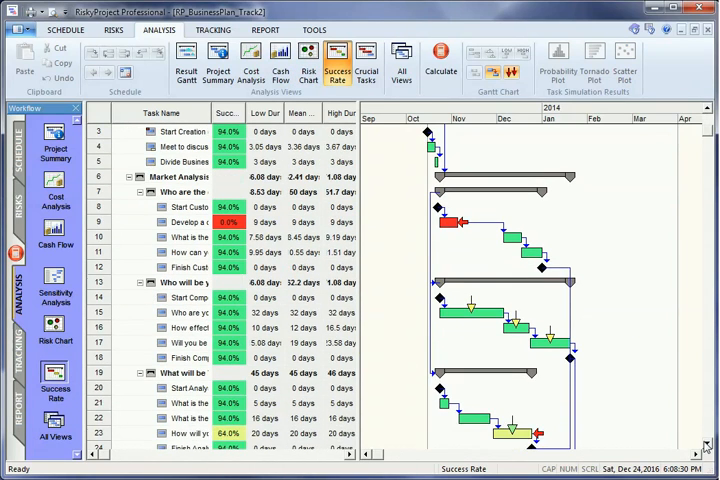
{"action": "scroll", "scroll_direction": "down", "scroll_amount": 3}
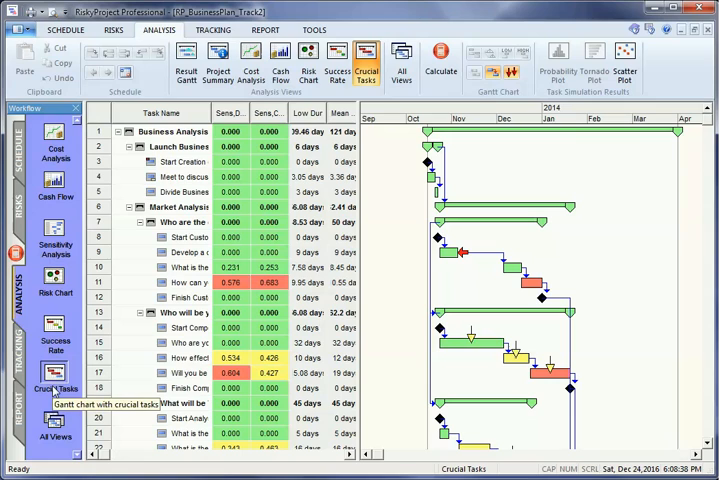
{"action": "mouse_move", "coordinate": [266, 310]}
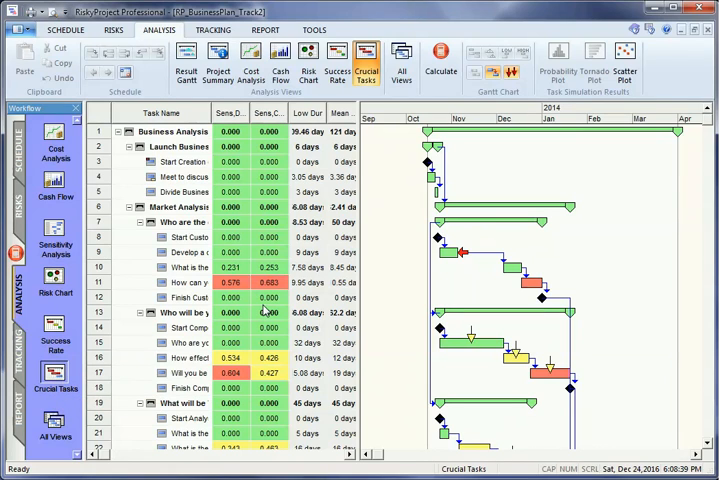